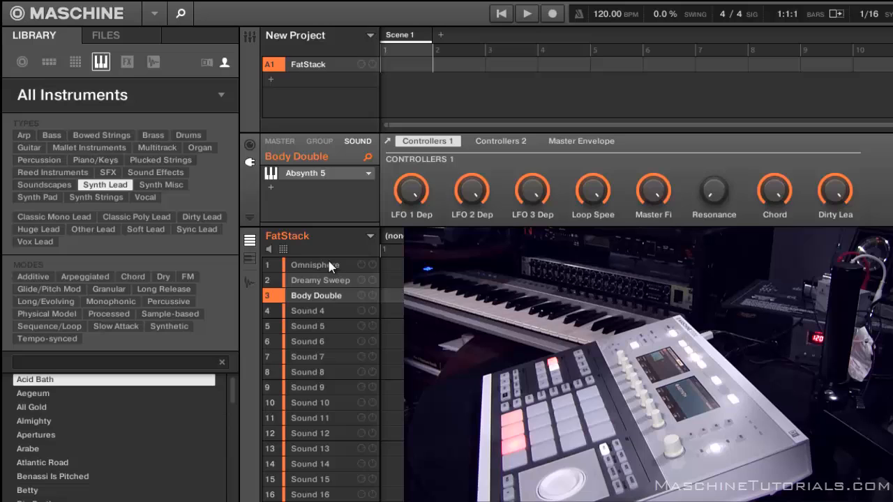
pyautogui.moveTo(282, 249)
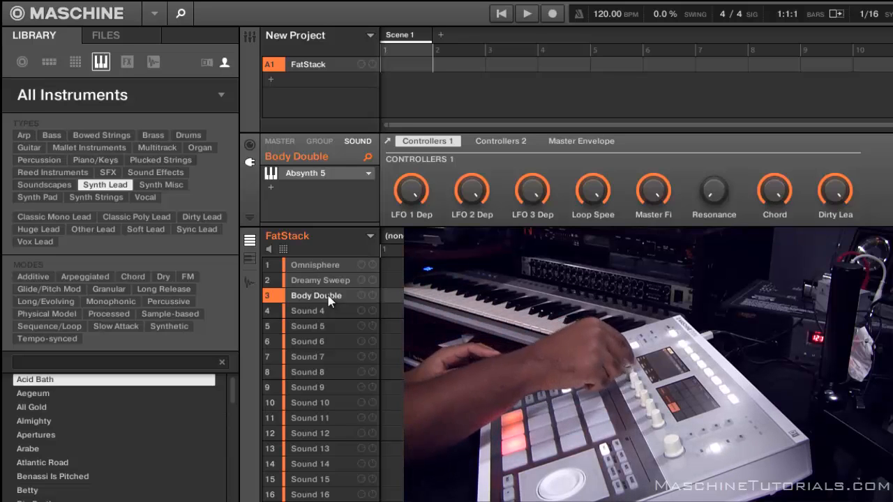
# - Select the FatStack sounds back to Omnisphere so its Page 1 plugin parameters show
pyautogui.click(320, 280)
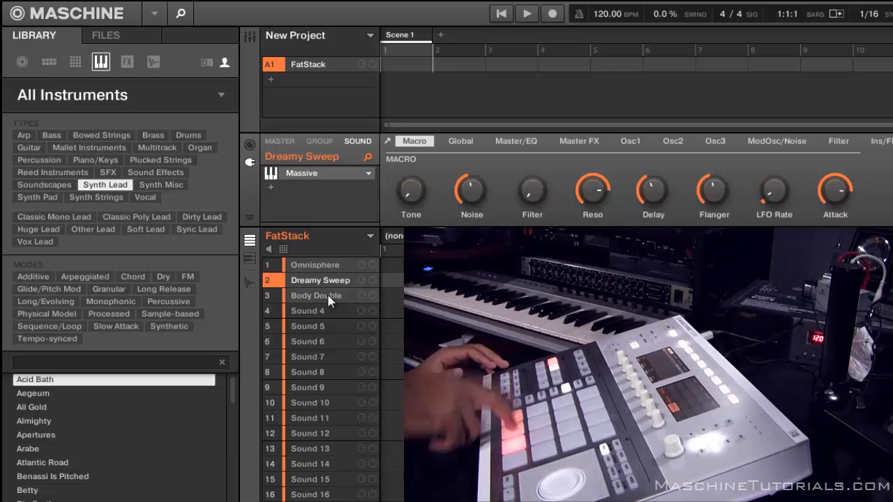
pyautogui.click(309, 265)
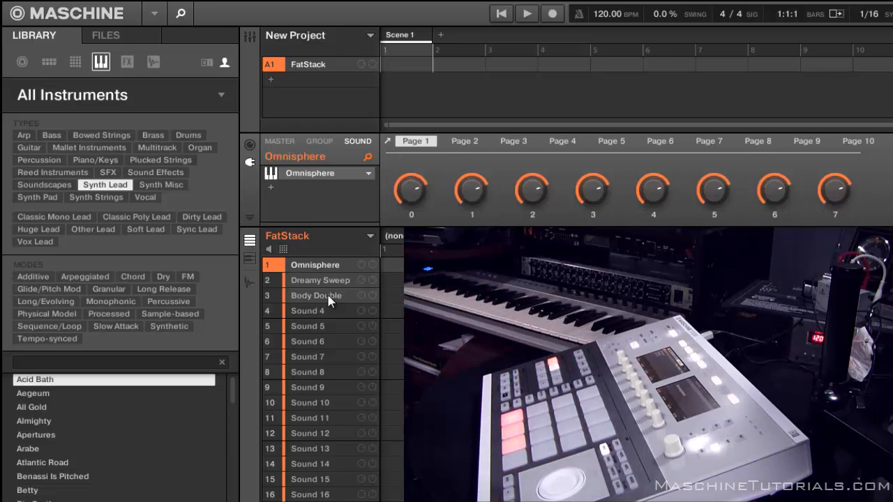